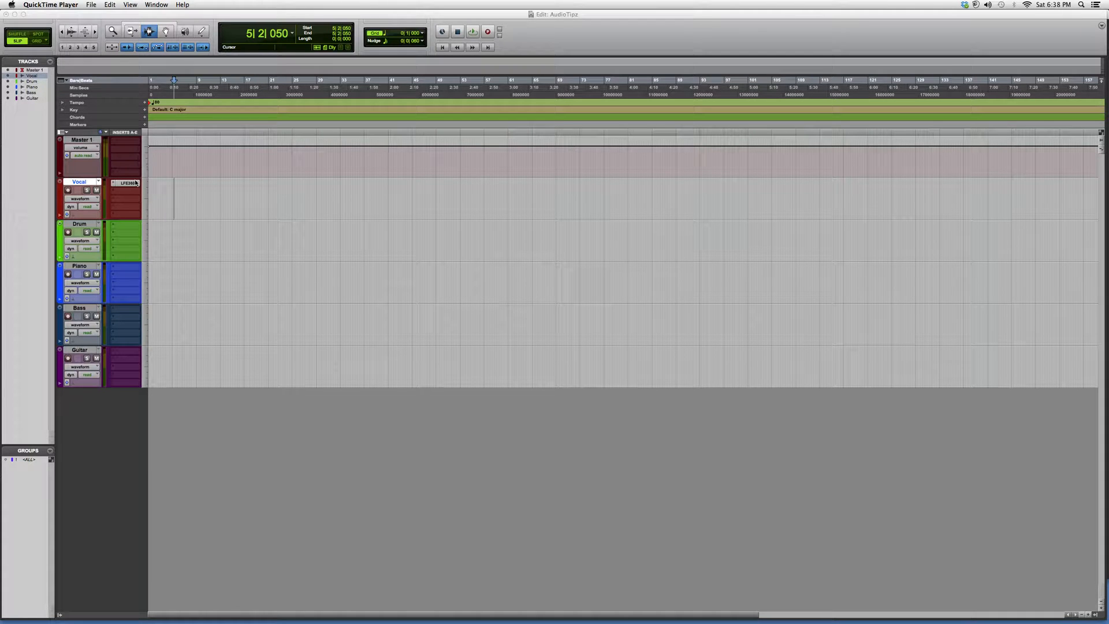
Open the LFE360 insert on the Vocal track to show its plugin window
click(124, 182)
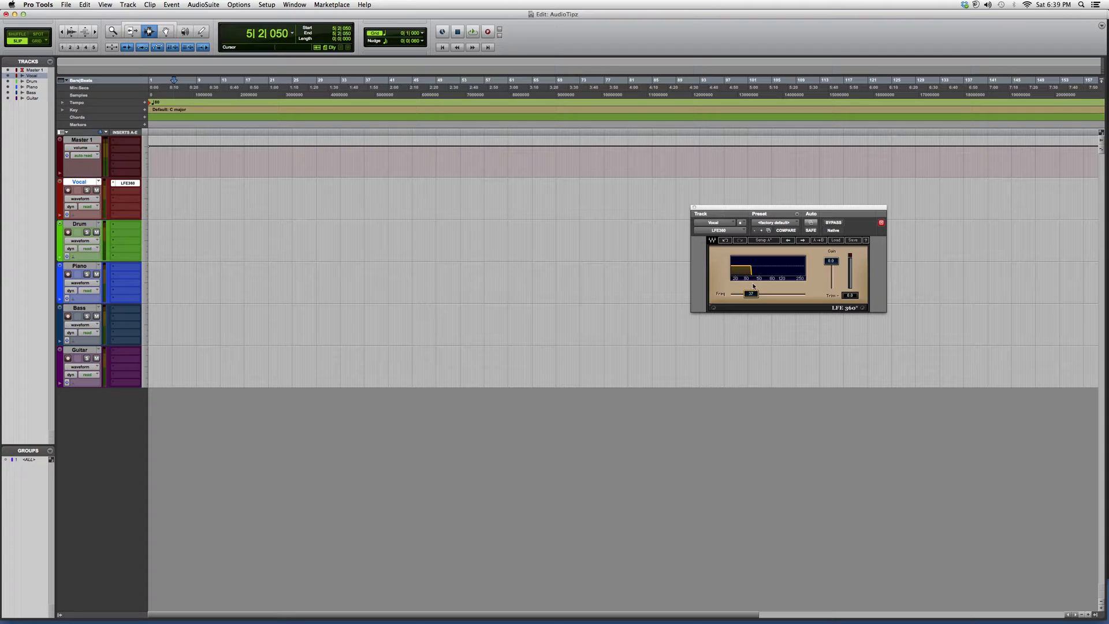
Sweep the LFE360 Freq cutoff up high, then back down low
drag(751, 294, 792, 293)
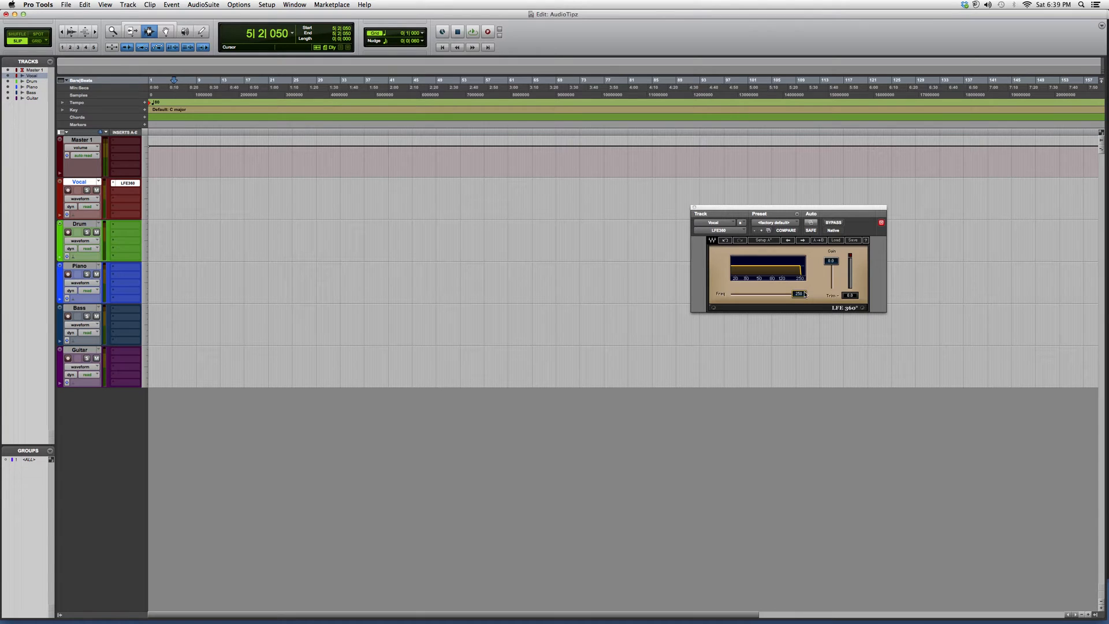
drag(797, 294, 745, 294)
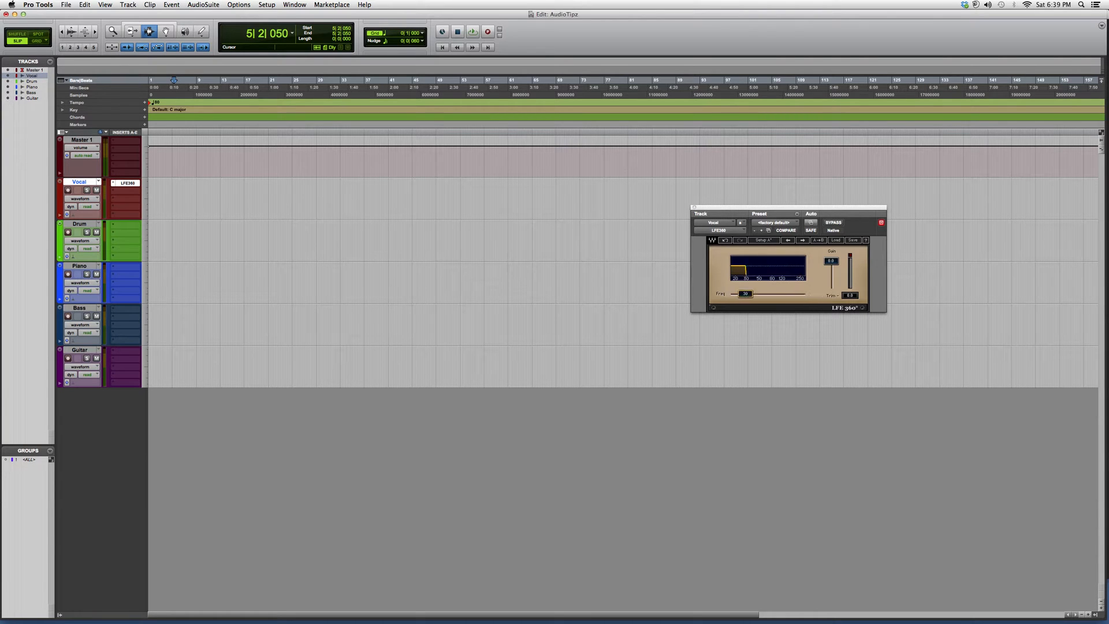